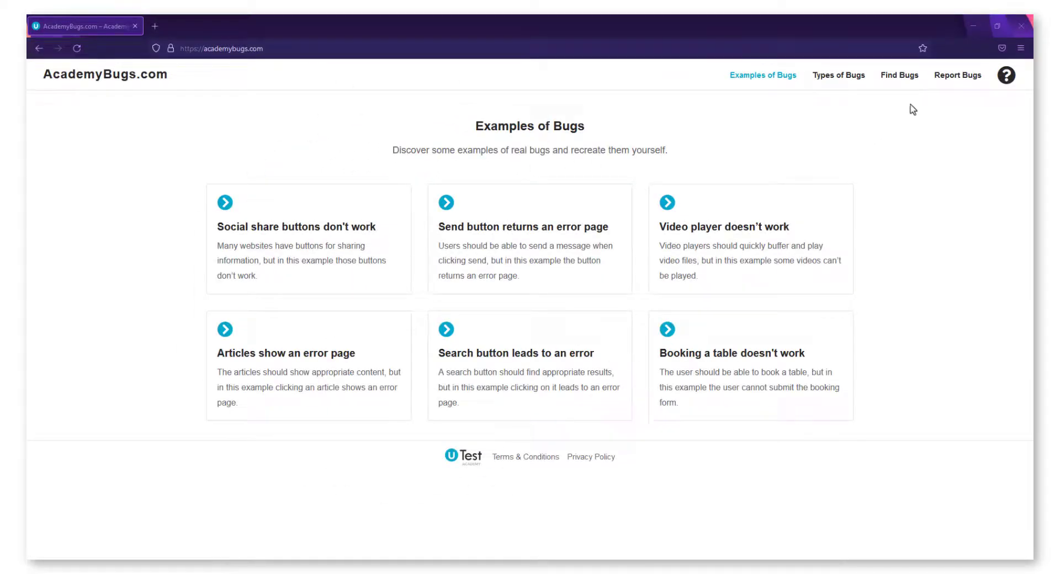
mouse_move(985, 58)
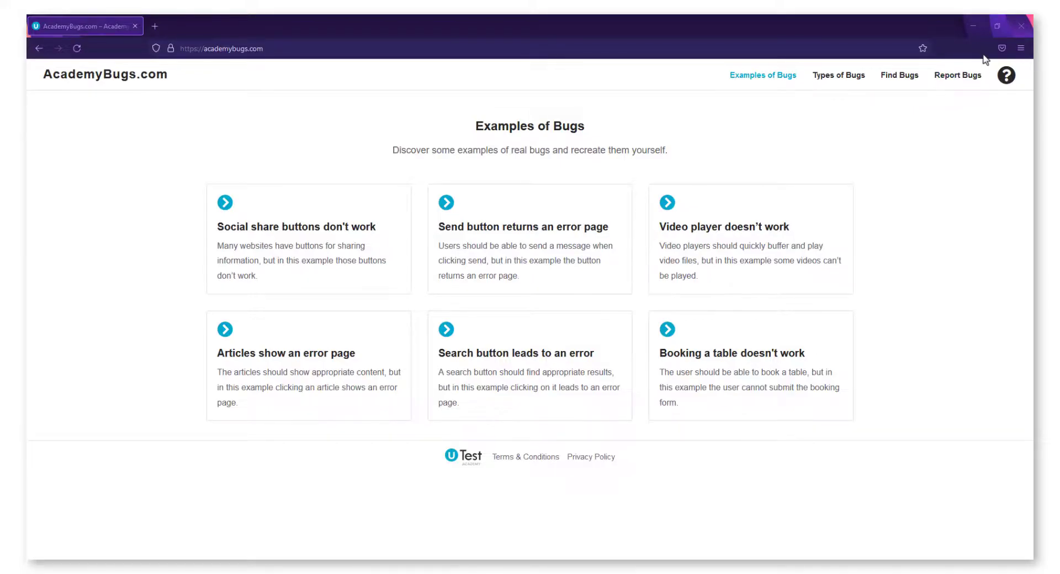
Open Web Developer Tools from the Firefox main menu on the AcademyBugs.com page.
left_click(1022, 47)
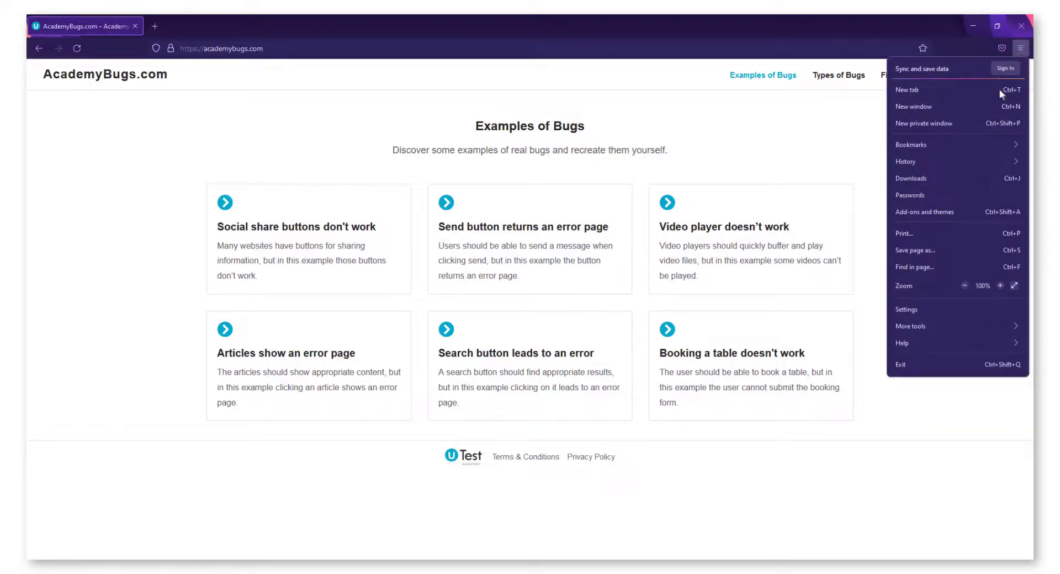
left_click(912, 326)
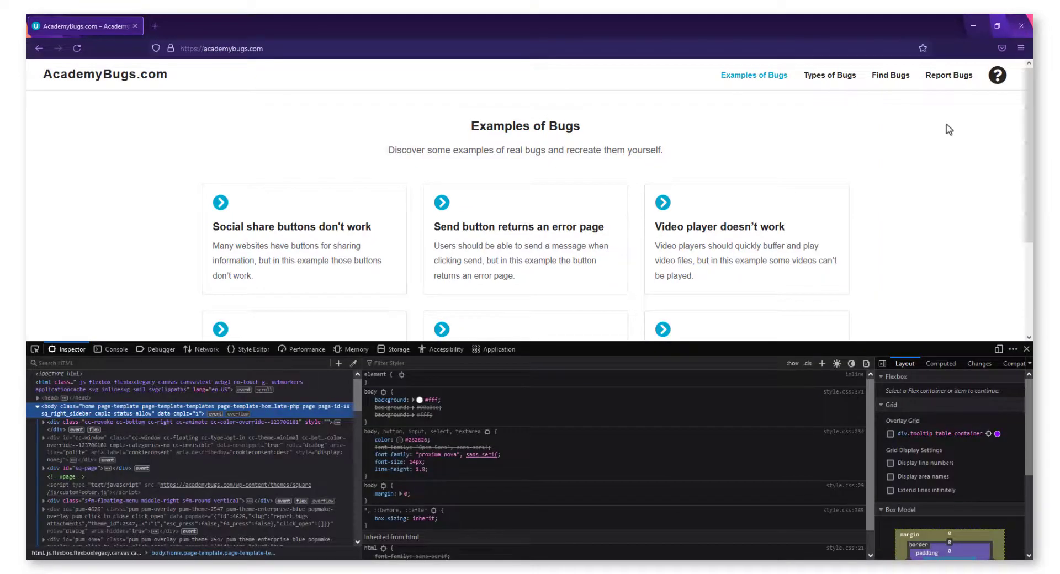
Switch the developer tools to the Console panel (Ctrl+Shift+K) showing the page's messages.
key("Ctrl+Shift+K")
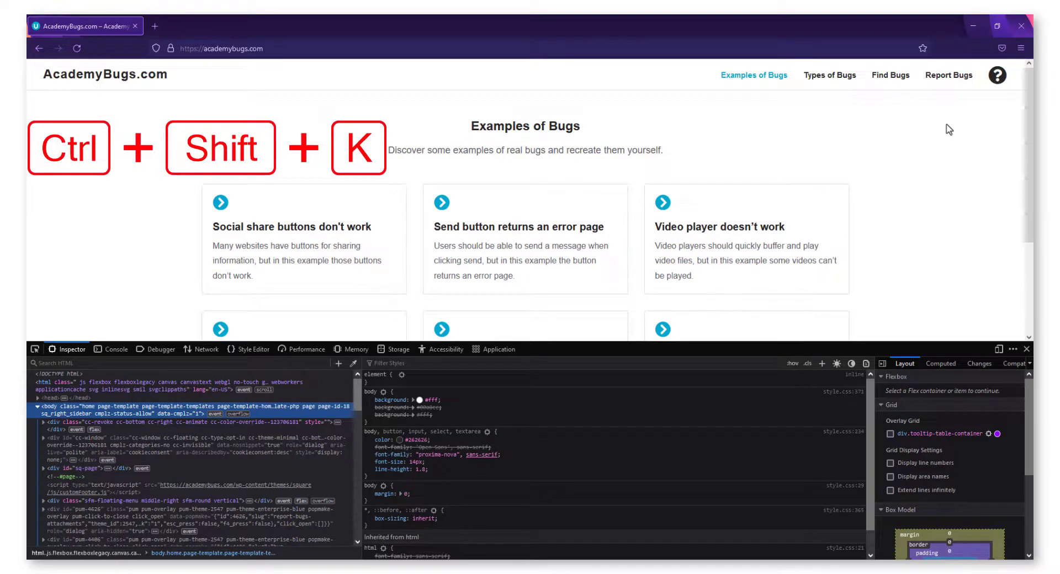
mouse_move(443, 224)
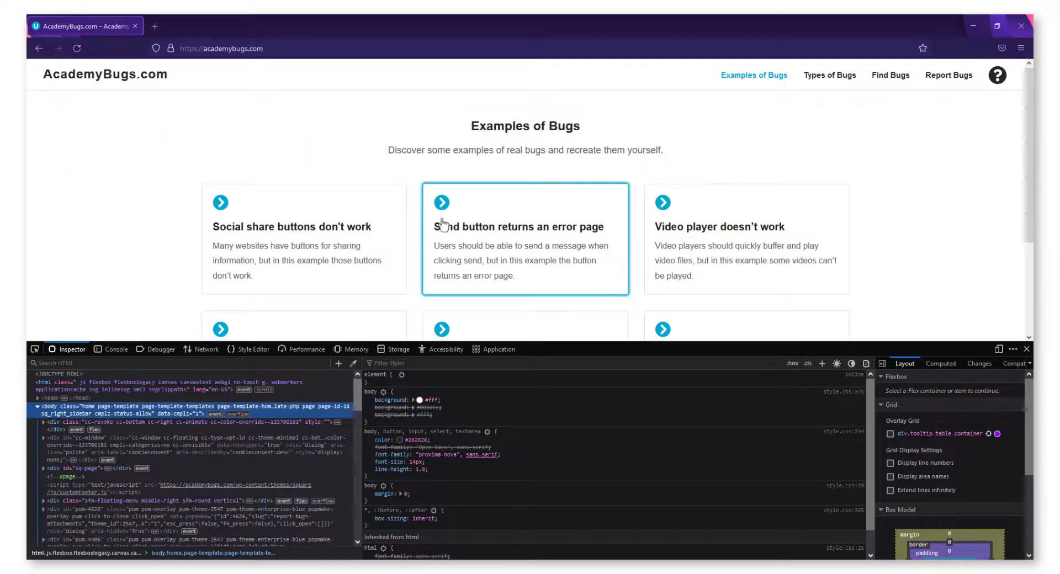
left_click(116, 349)
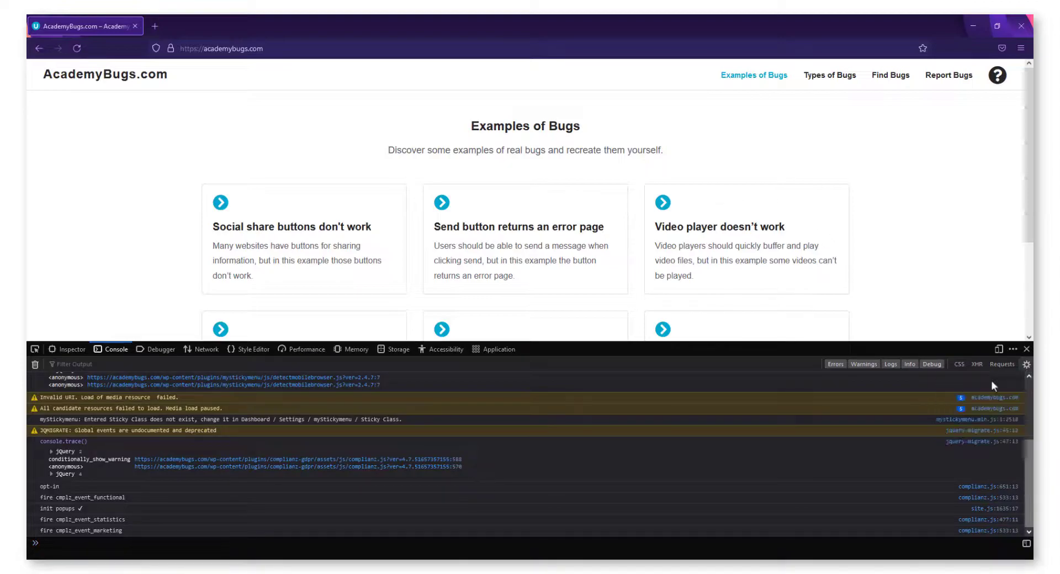
Enable Show Timestamps in the console settings and reload the page for fresh messages.
left_click(1026, 364)
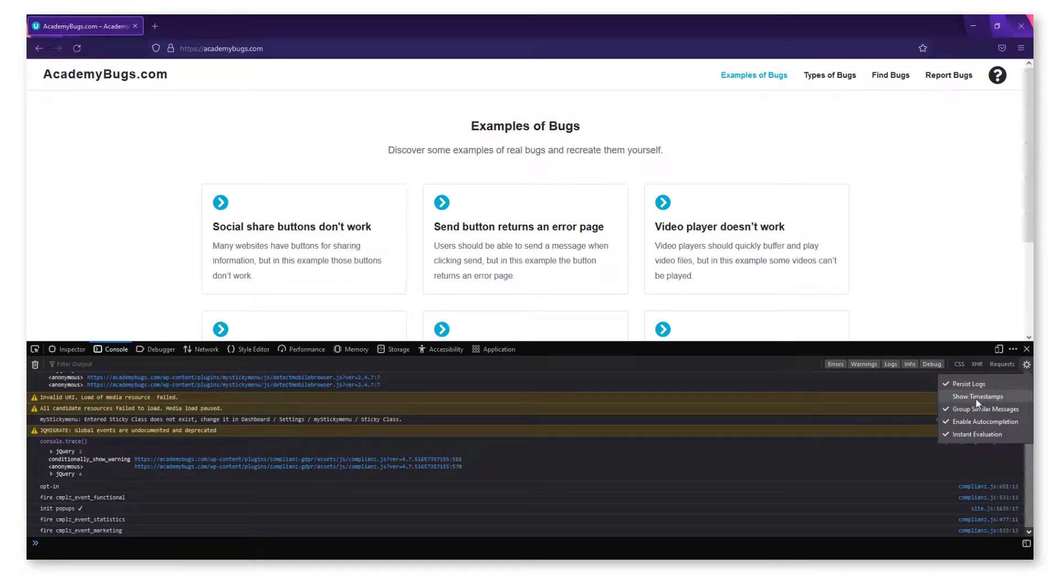
left_click(977, 396)
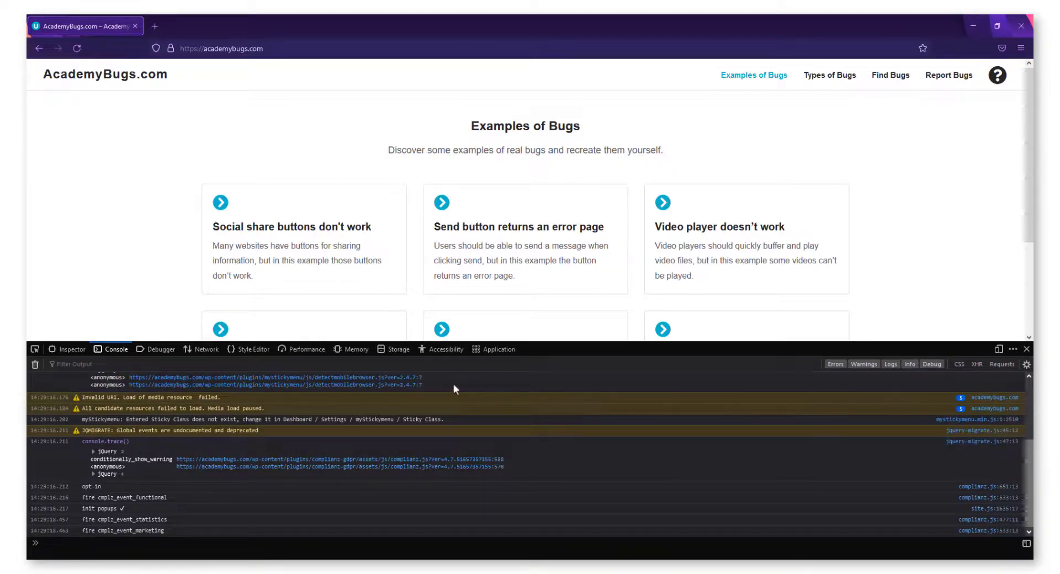
left_click(35, 364)
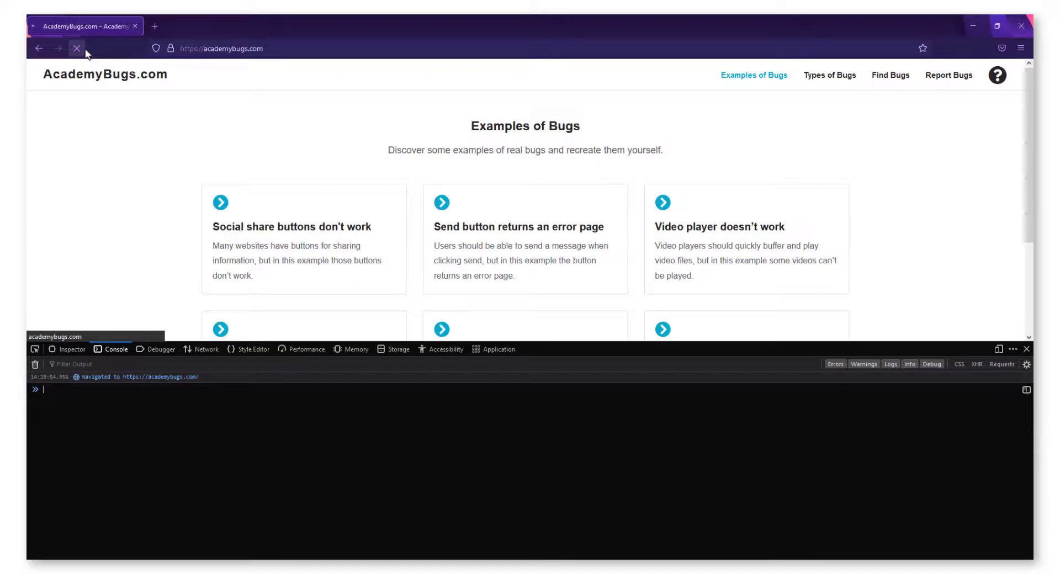
Navigate to Types of Bugs, then Find Bugs, and bring up the console context menu.
left_click(76, 48)
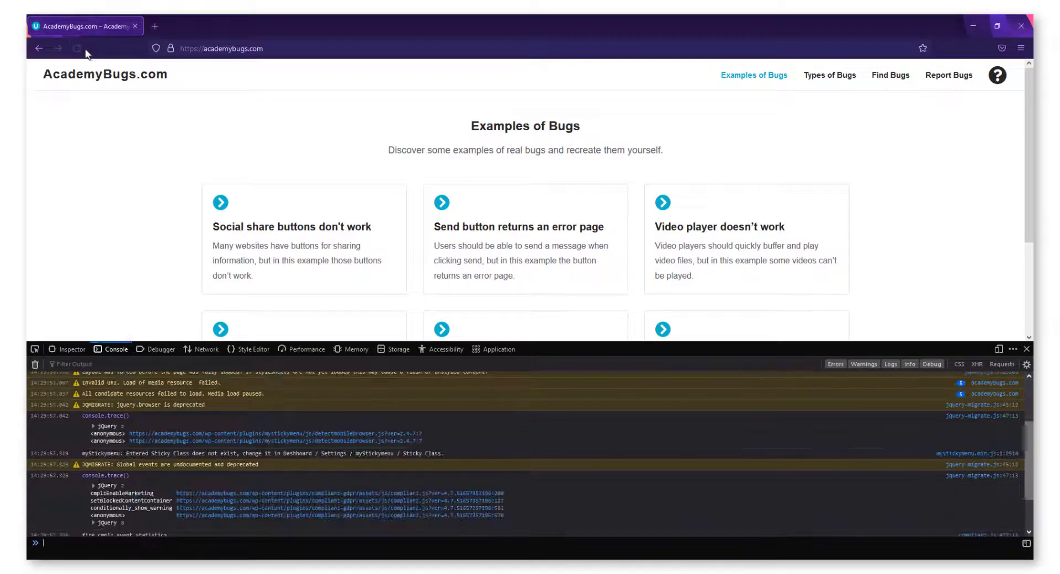
left_click(830, 75)
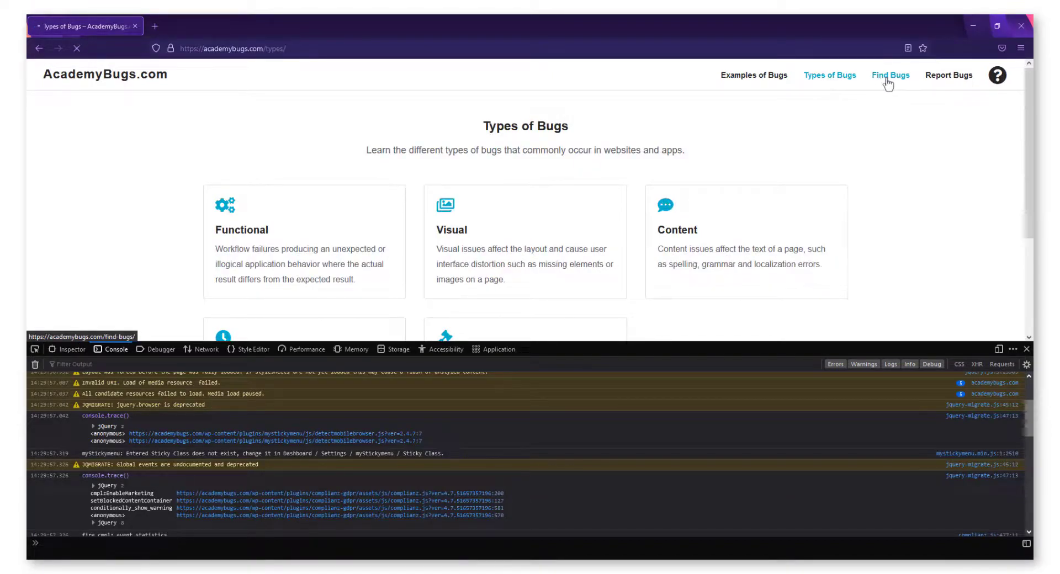
left_click(890, 75)
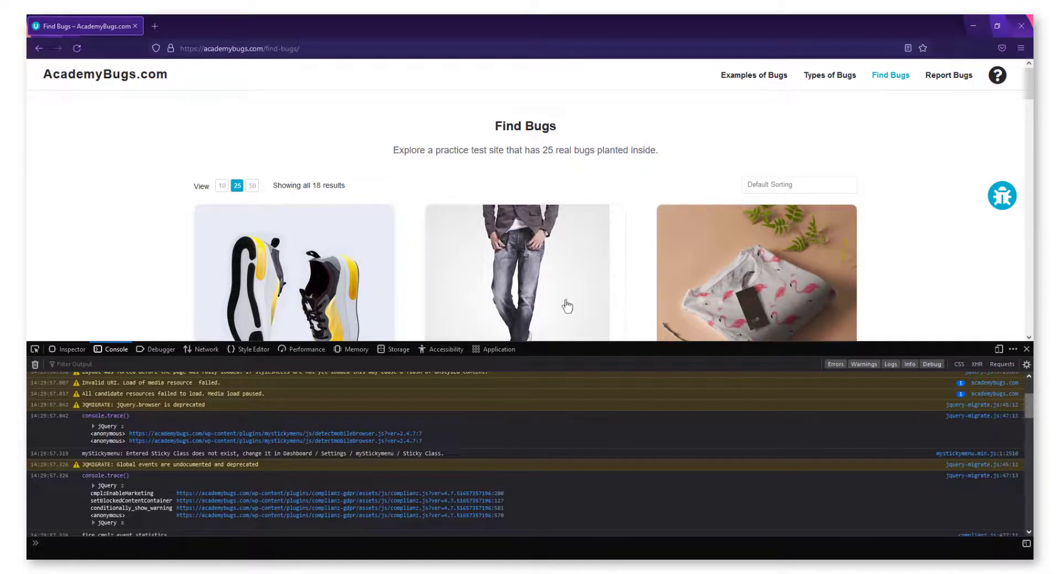
right_click(392, 426)
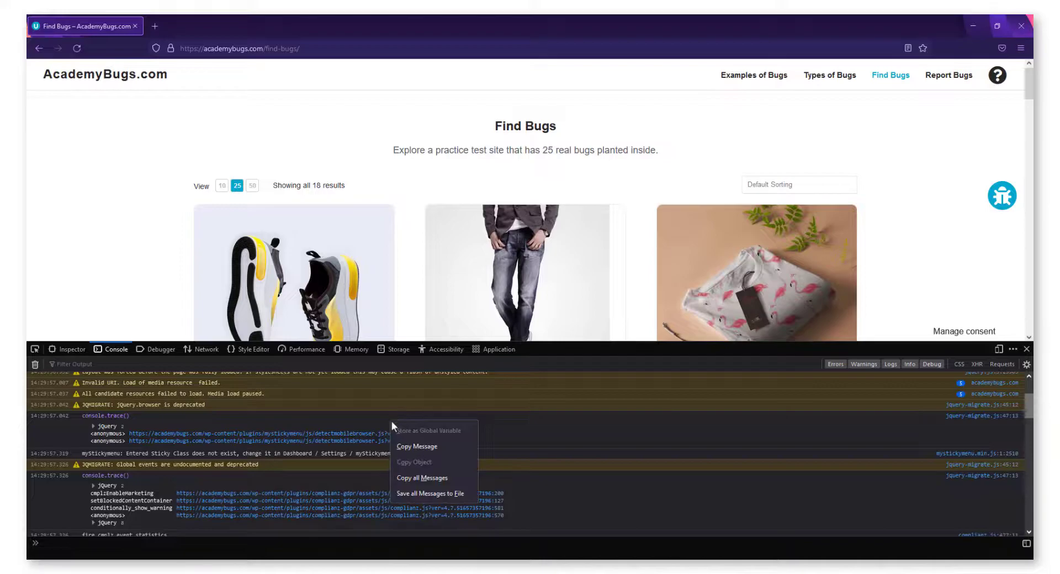
Save all console messages as LogsFile.txt in the uTest folder, then open NewLogs.txt in Notepad.
left_click(429, 494)
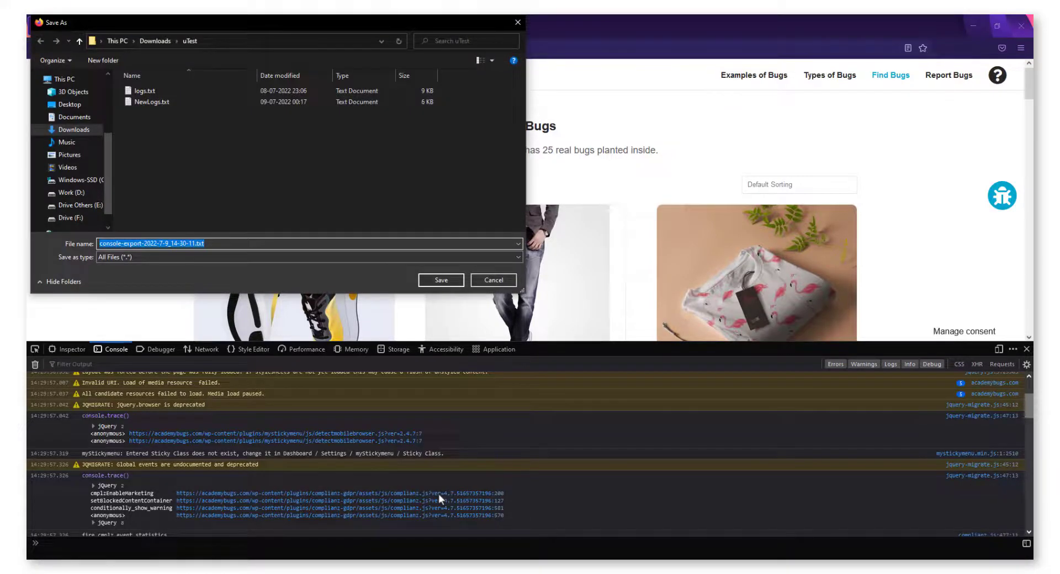
type("LogsFile")
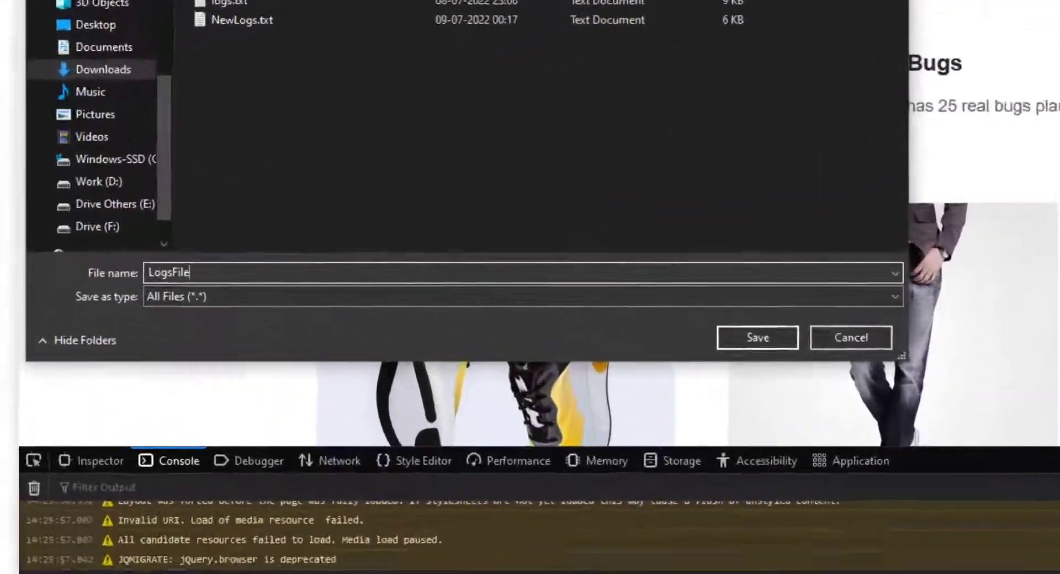
type(".txt")
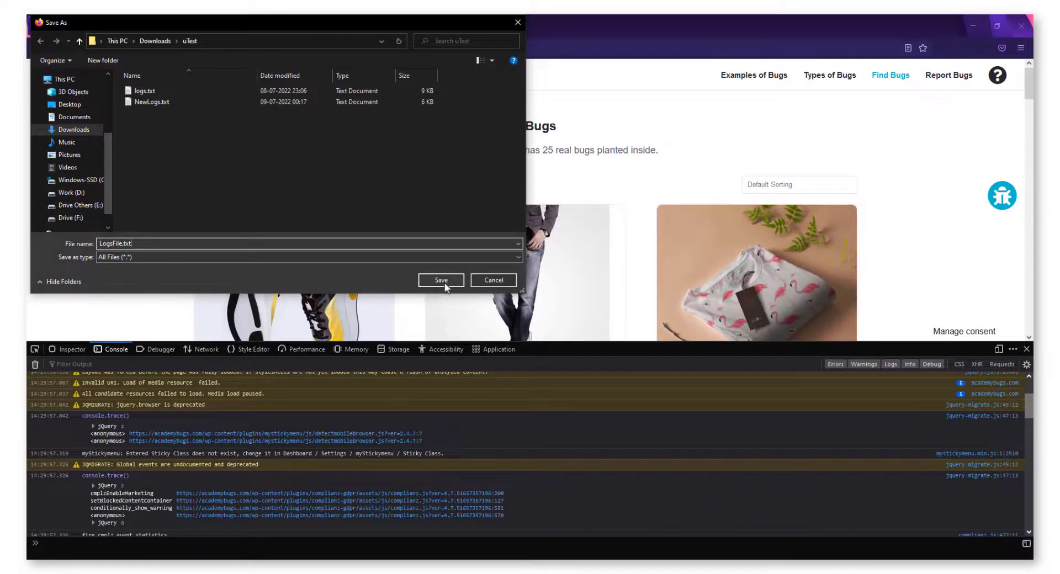
left_click(441, 280)
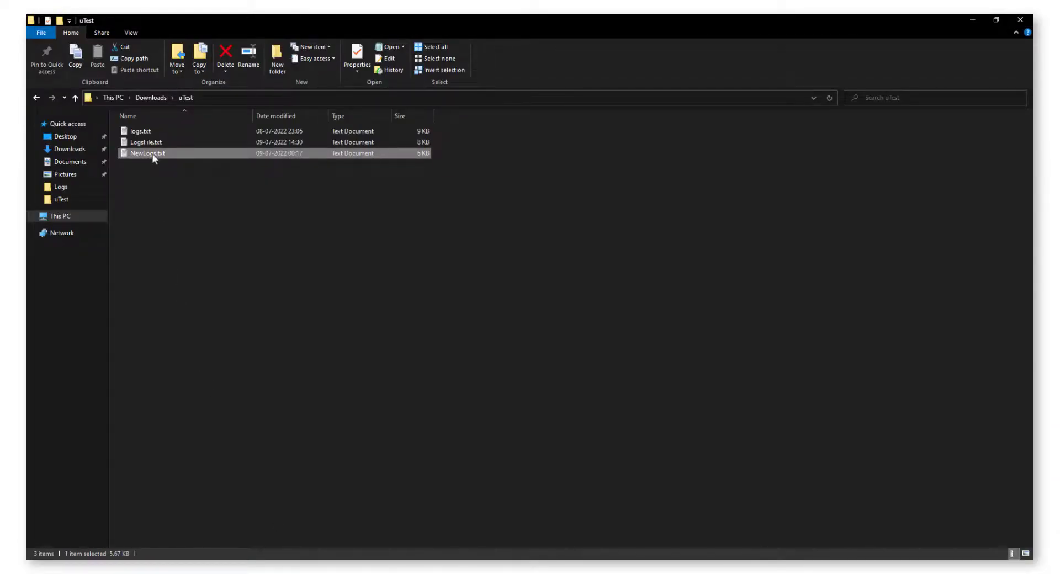
double_click(147, 152)
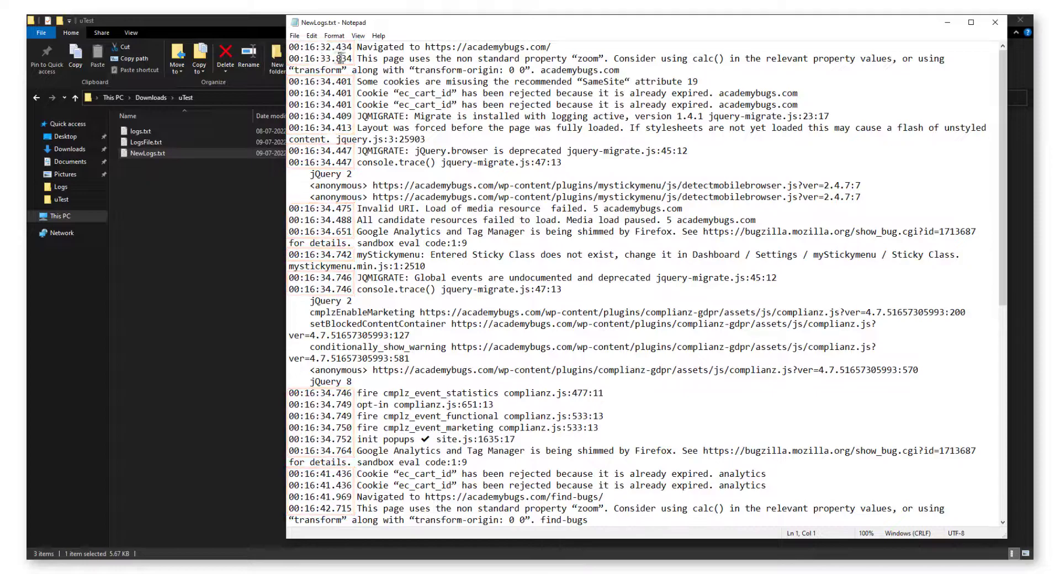